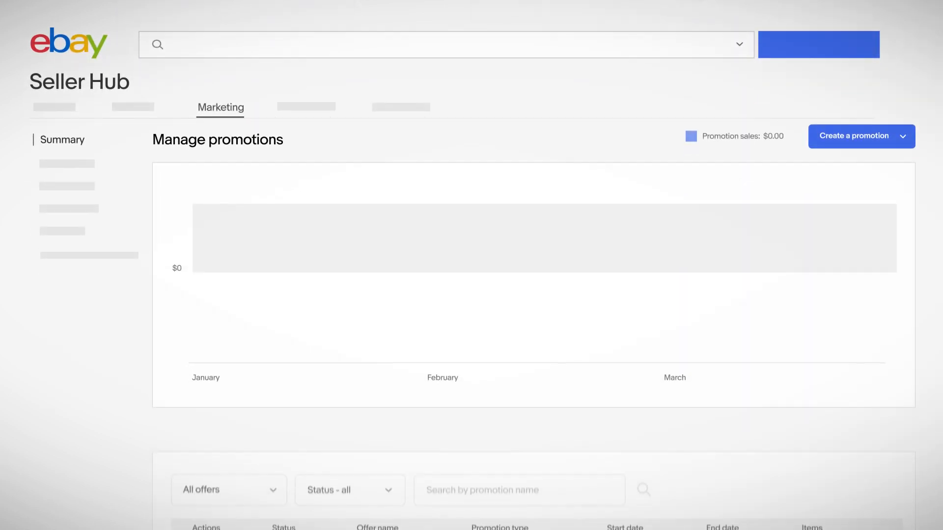
Step: Reveal the Actions menu (Print, Edit, Pause, Copy, Share) for the first active promotion
scroll("down", 3)
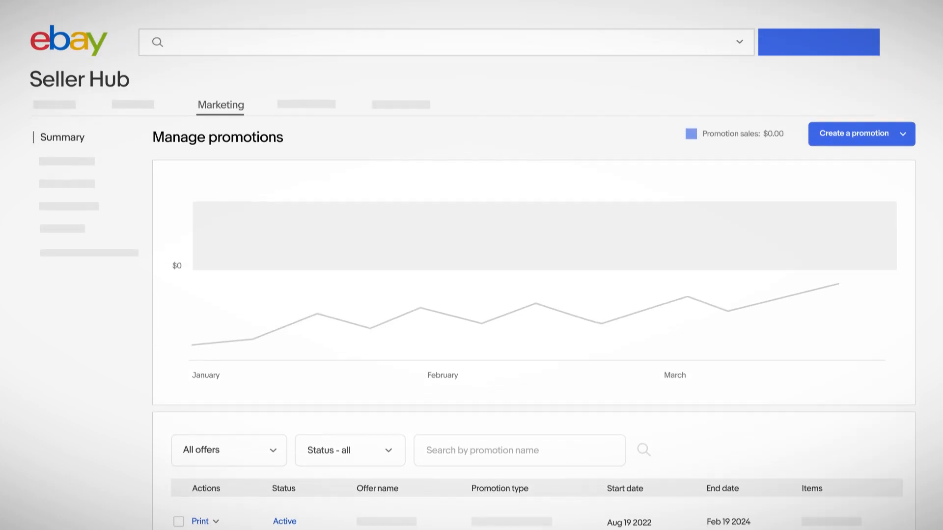
left_click(217, 406)
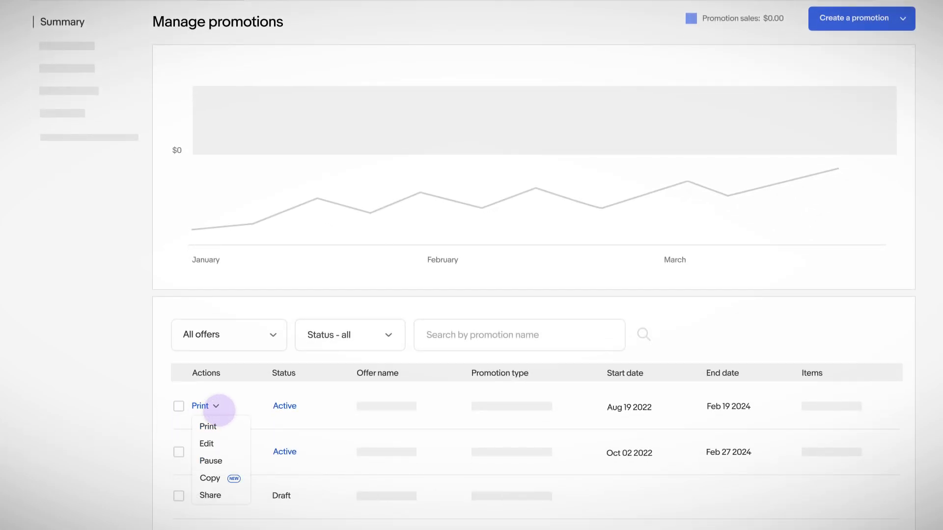